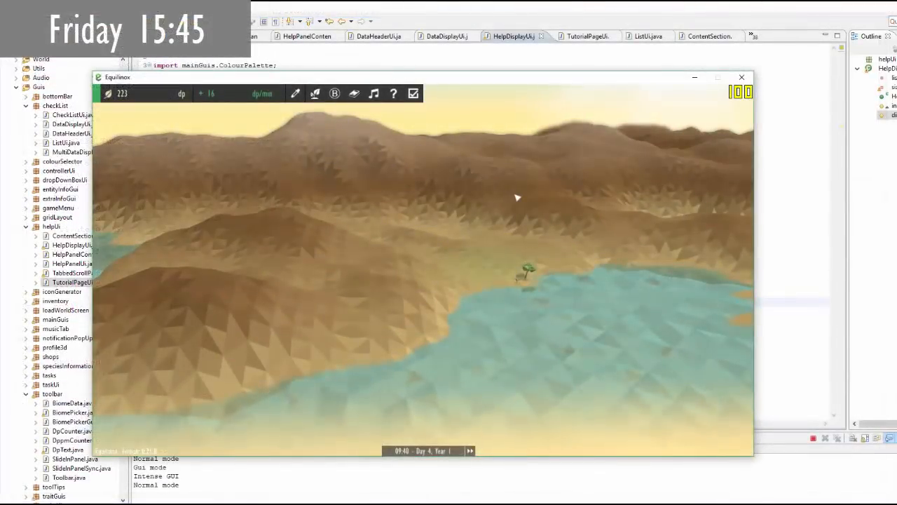
- Open the in-game help guide and scroll through its illustrated instructions
{"action": "left_click", "coordinate": [394, 93]}
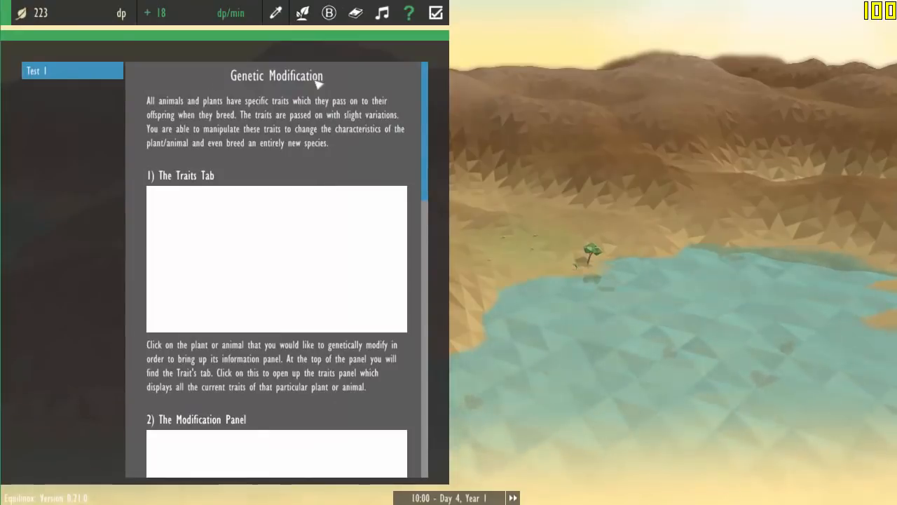
{"action": "scroll", "scroll_direction": "down", "scroll_amount": 3}
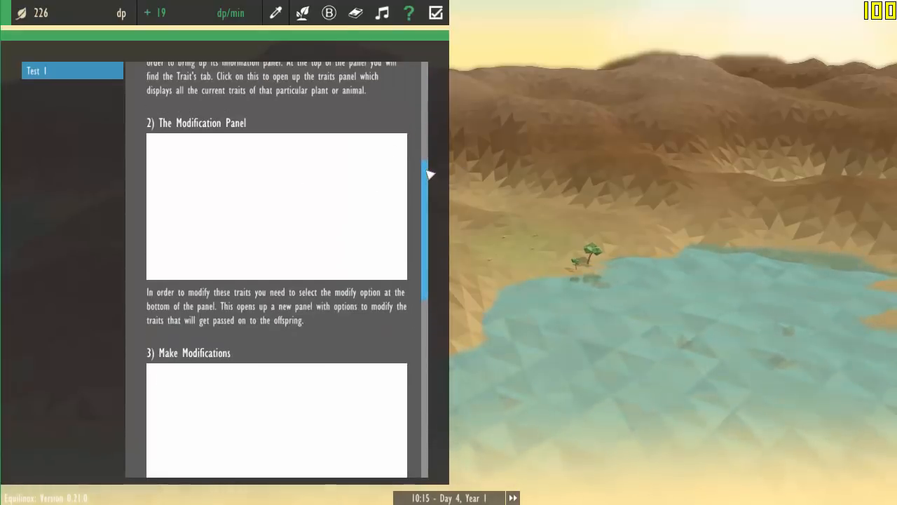
{"action": "scroll", "scroll_direction": "down", "scroll_amount": 3}
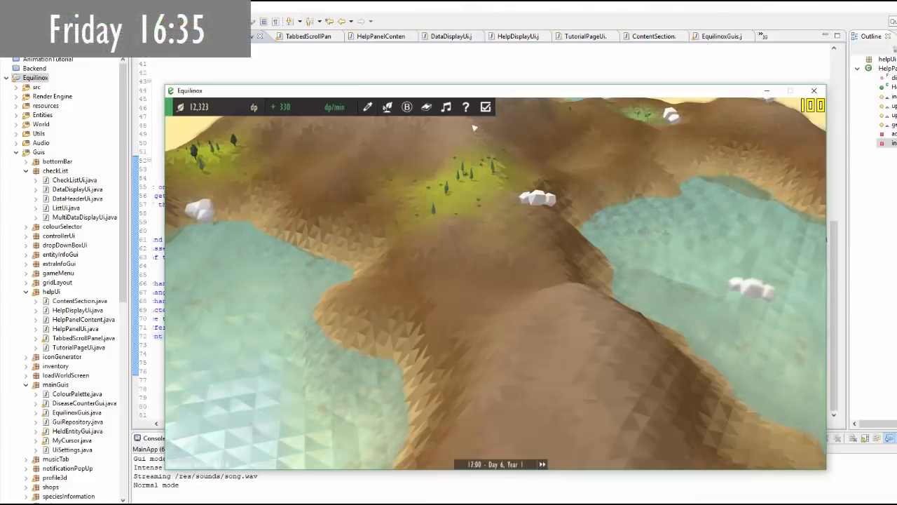
- Reopen the help guide, view Wildlife Basics, then return to Genetic Modification
{"action": "left_click", "coordinate": [466, 106]}
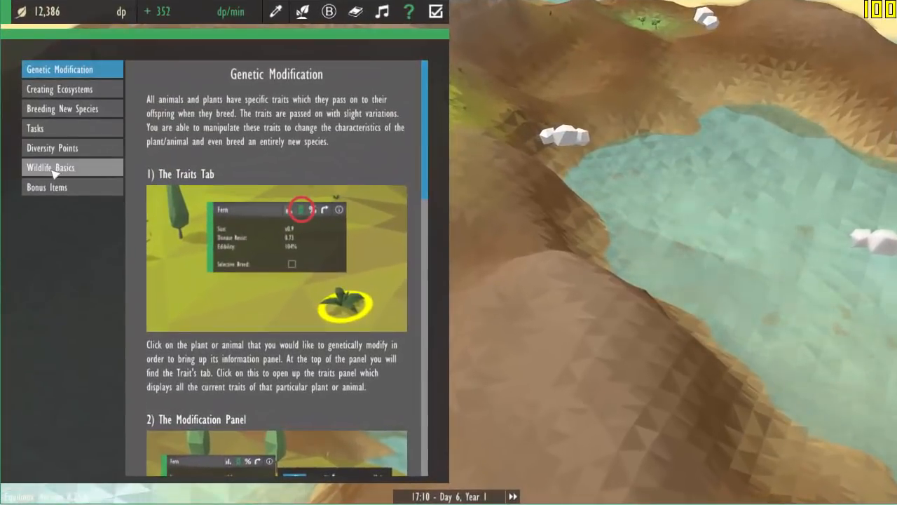
{"action": "left_click", "coordinate": [50, 167]}
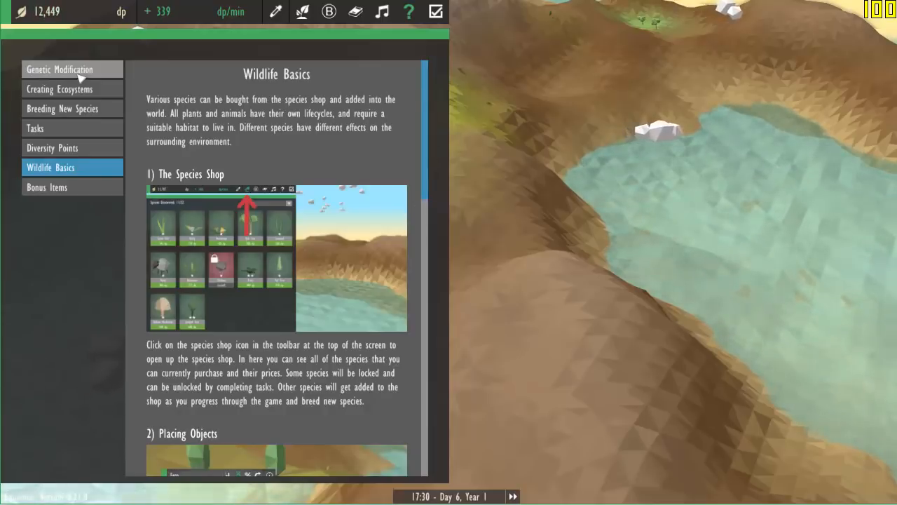
{"action": "left_click", "coordinate": [60, 69]}
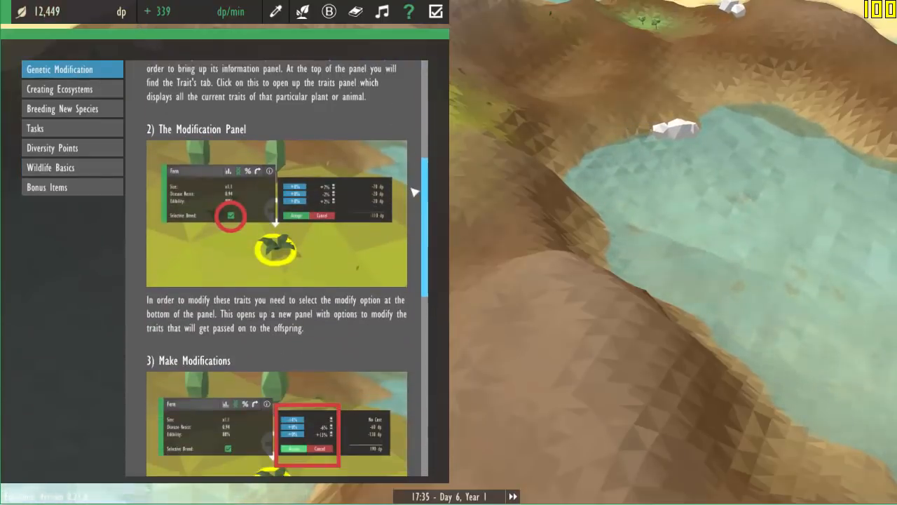